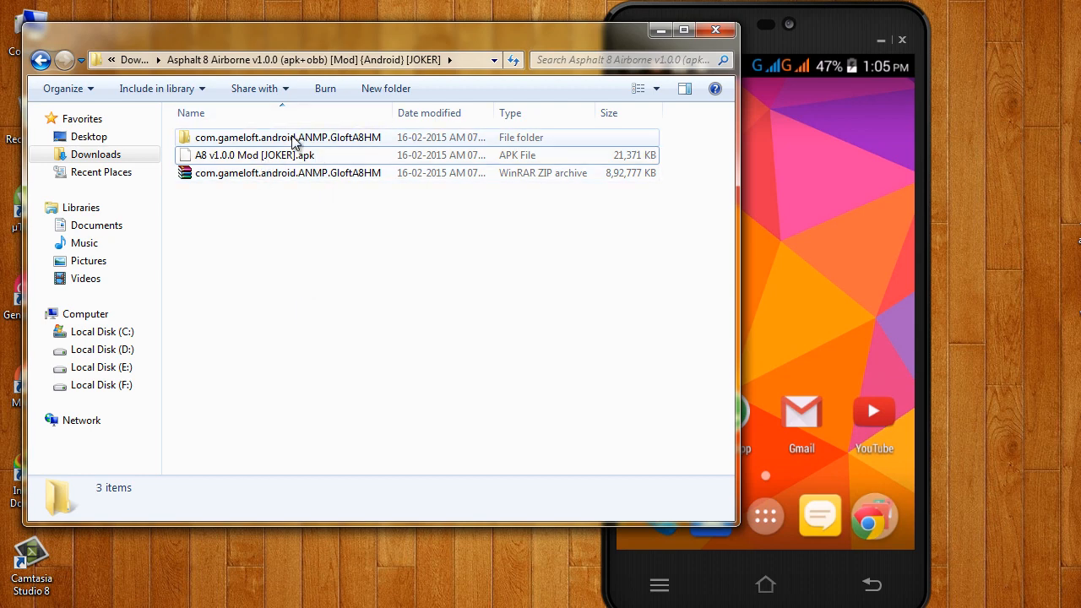
Inspect the Asphalt 8 game data folder and its zipped archive on the computer, then close the archive
{"action": "double_click", "coordinate": [287, 136]}
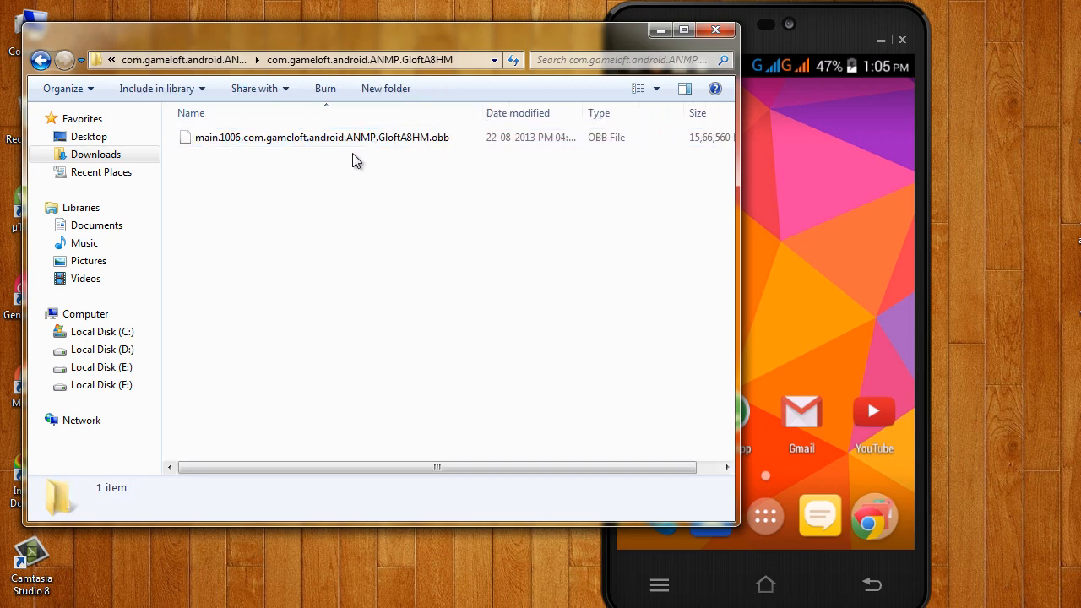
{"action": "left_click", "coordinate": [41, 59]}
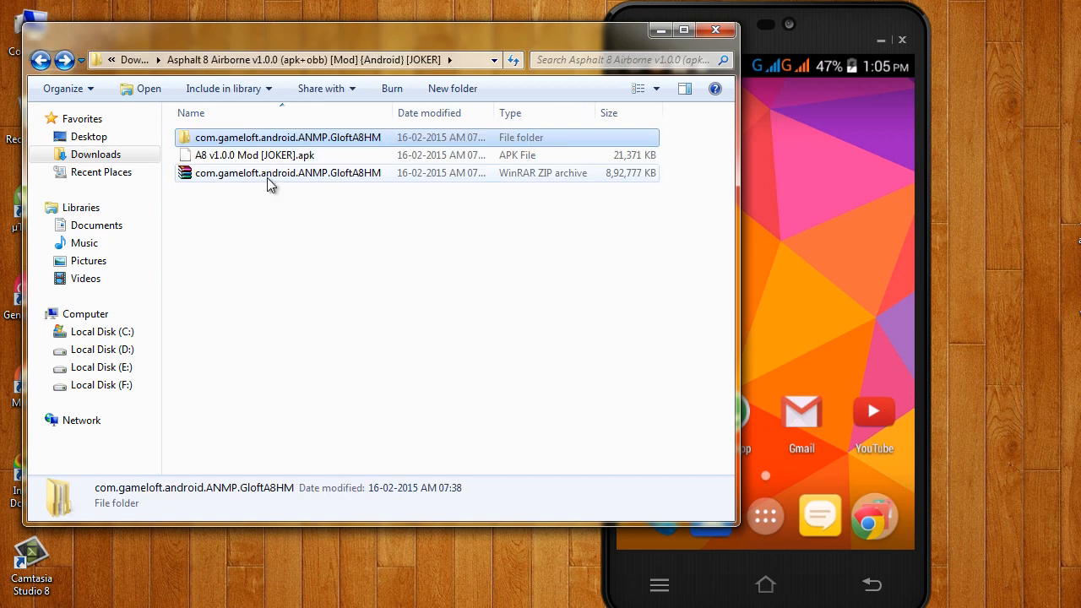
{"action": "double_click", "coordinate": [288, 172]}
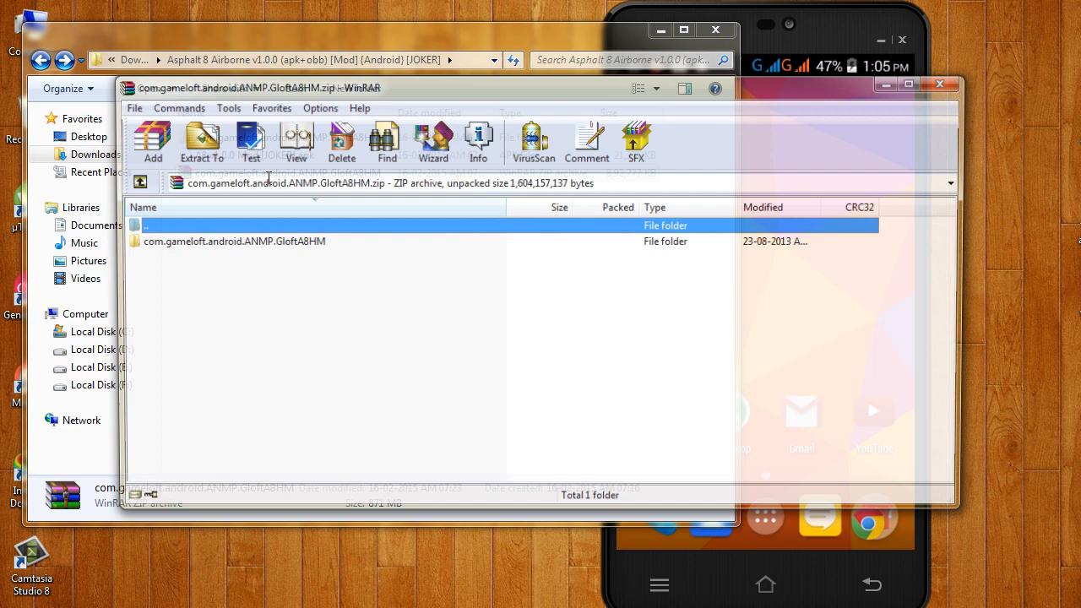
{"action": "left_click_drag", "start_coordinate": [254, 87], "coordinate": [237, 85]}
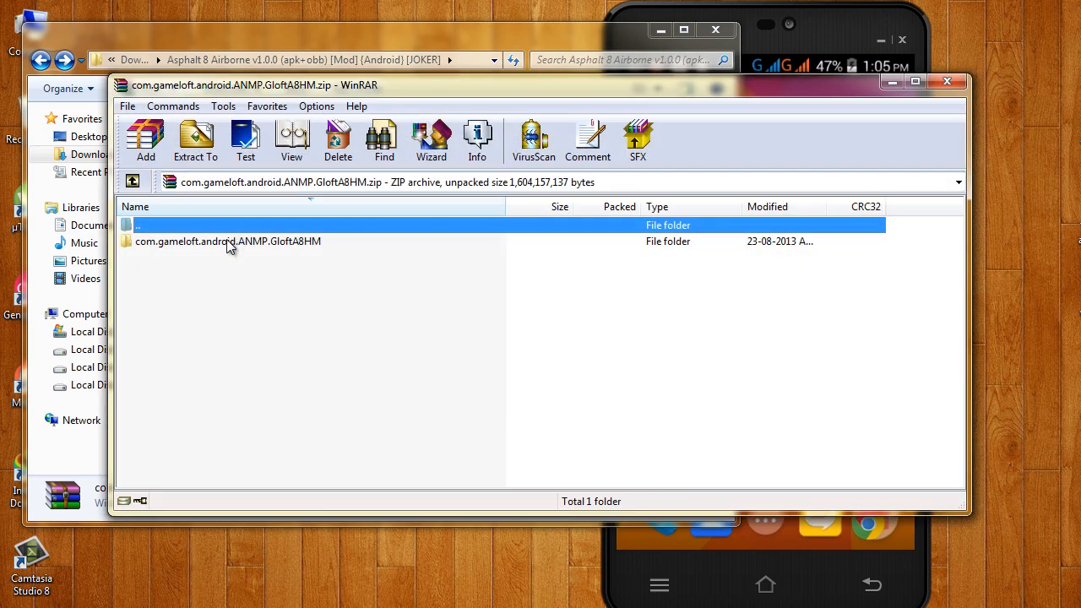
{"action": "double_click", "coordinate": [228, 241]}
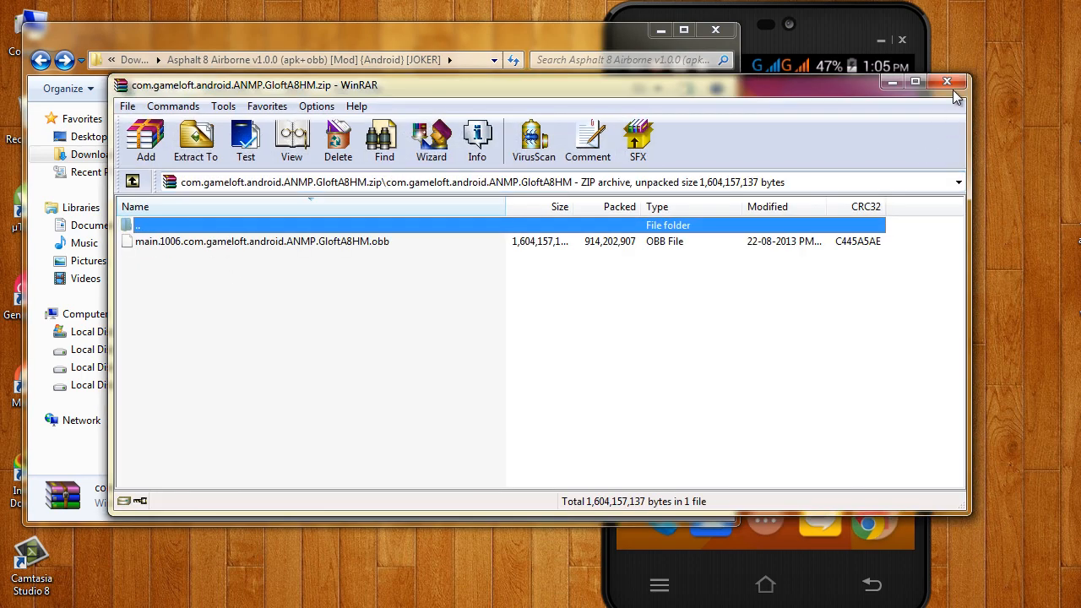
{"action": "left_click", "coordinate": [948, 82]}
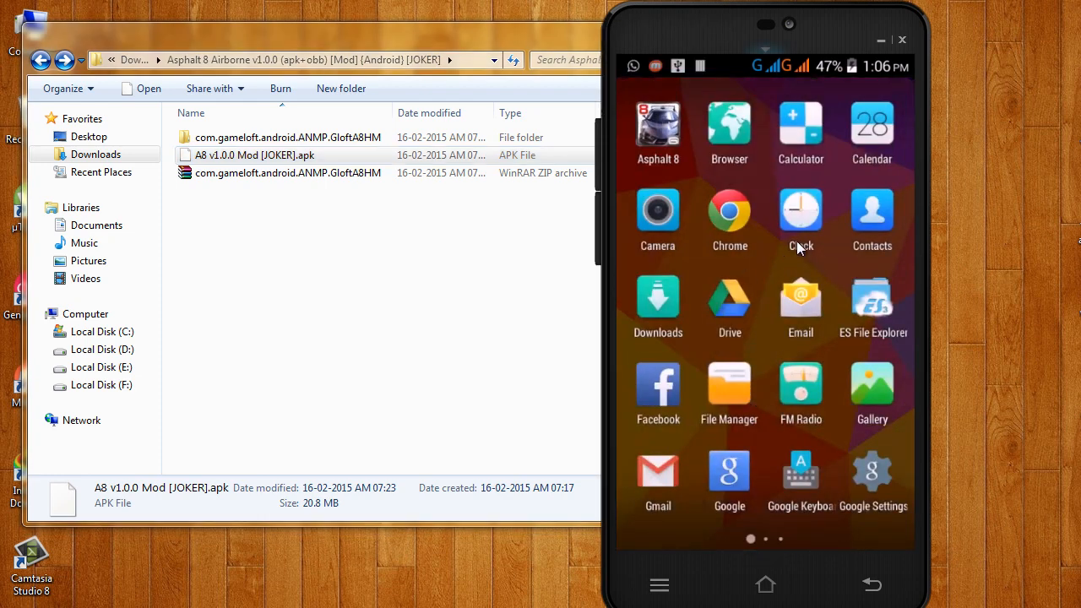
Go up to the phone's sdcard0 storage and scroll to the A8 v1.0.0 Mod [JOKER].apk file
{"action": "scroll", "scroll_direction": "left", "scroll_amount": 3}
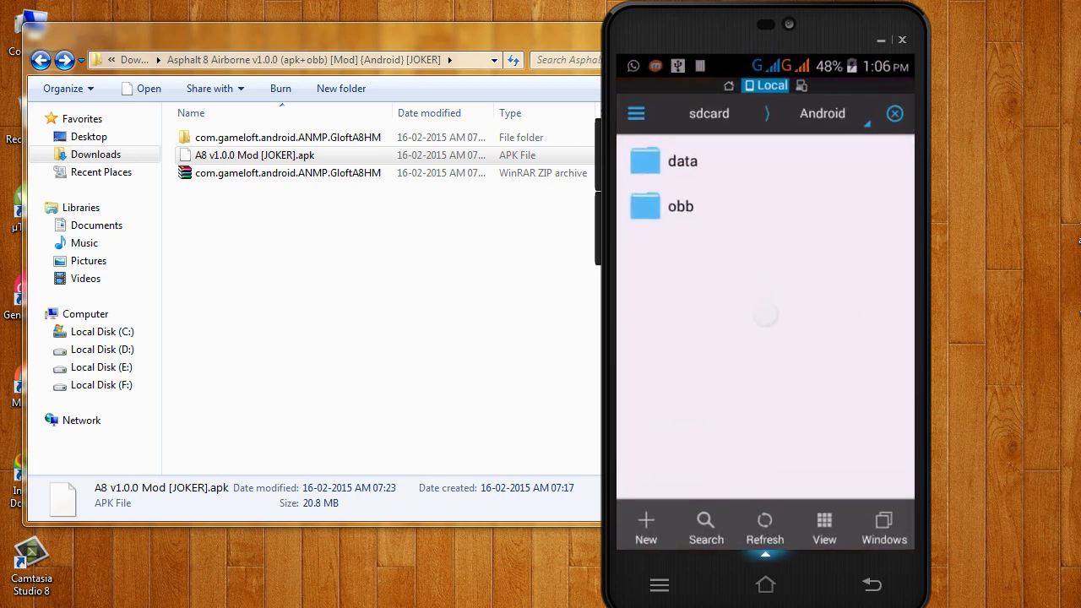
{"action": "left_click", "coordinate": [872, 585]}
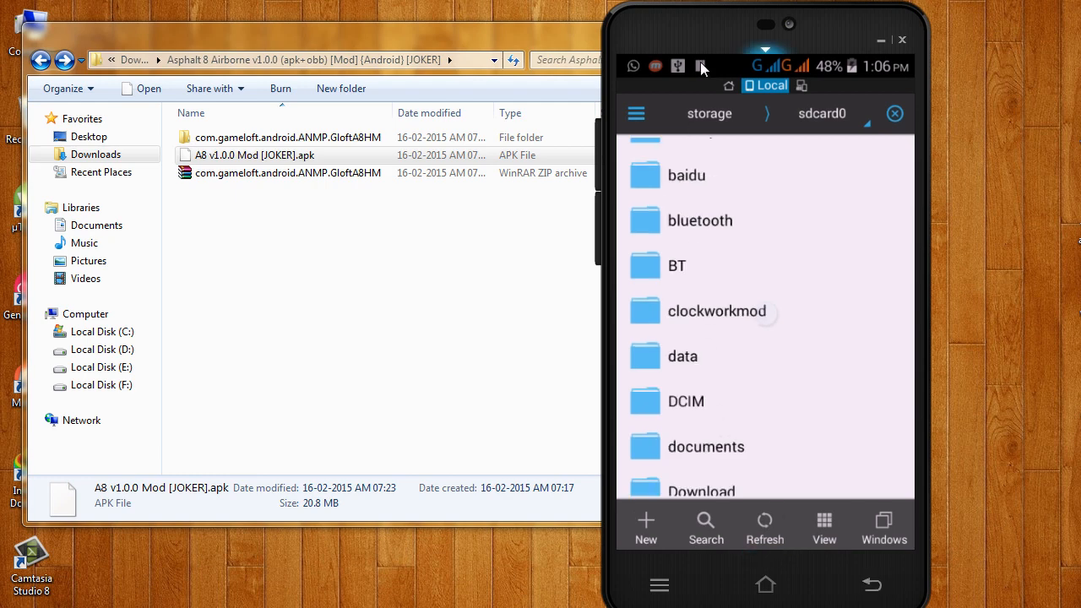
{"action": "scroll", "scroll_direction": "down", "scroll_amount": 3}
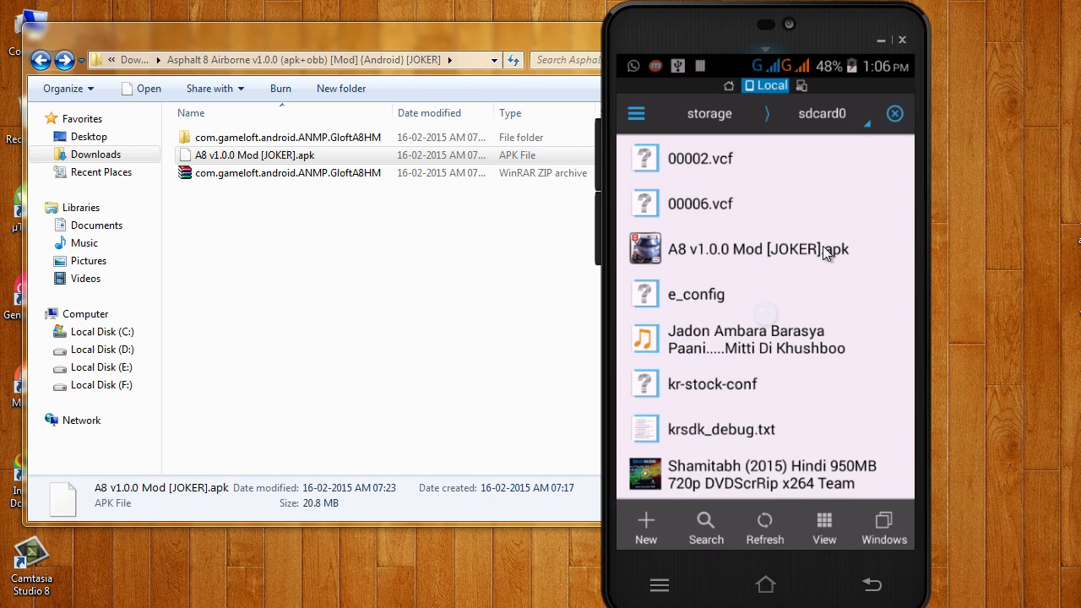
{"action": "mouse_move", "coordinate": [817, 257]}
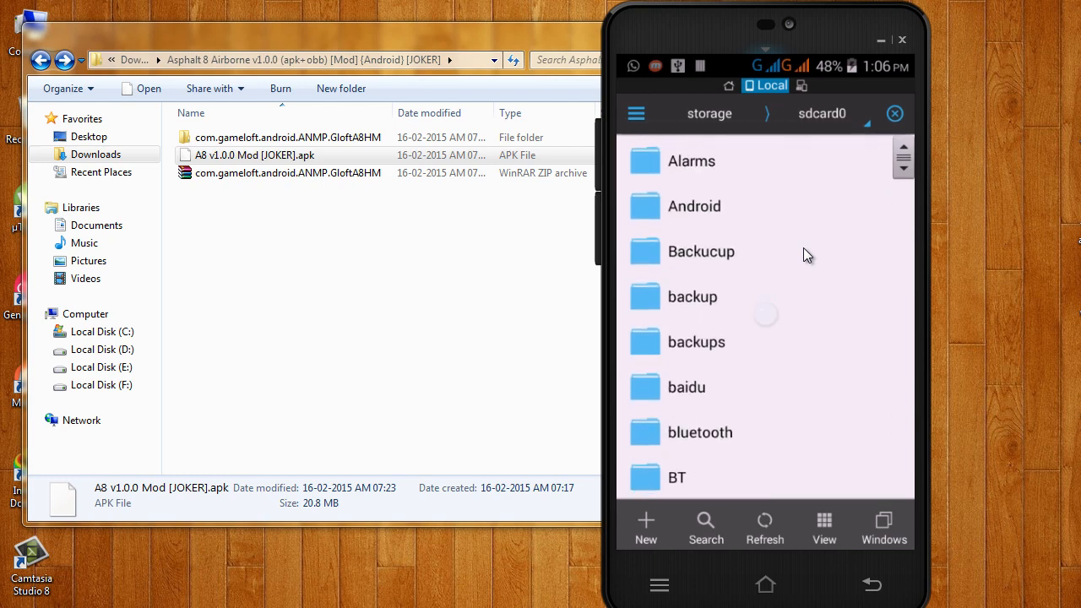
{"action": "mouse_move", "coordinate": [718, 389]}
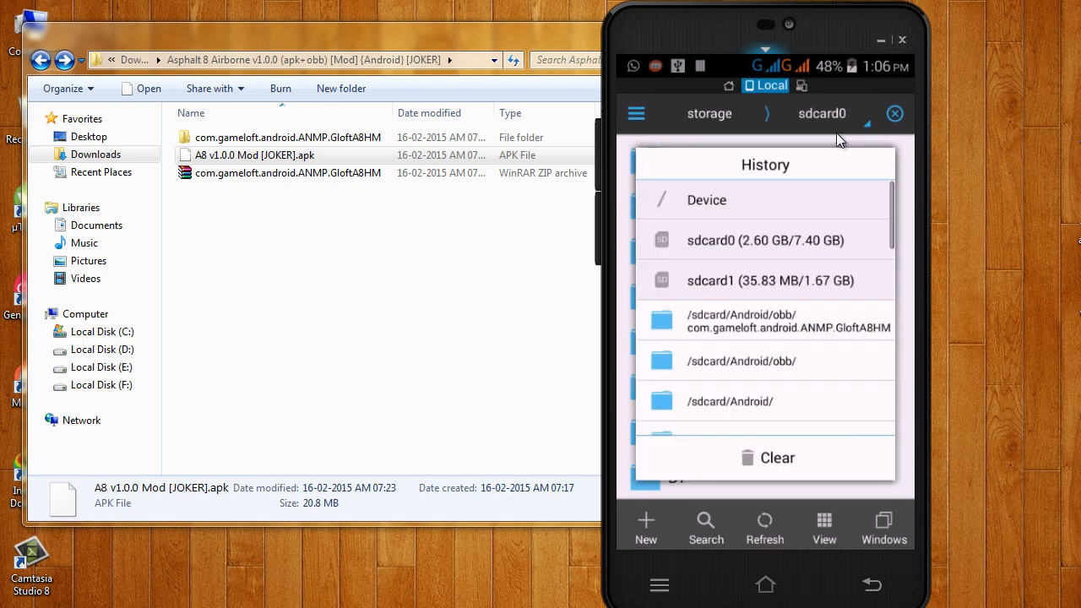
{"action": "mouse_move", "coordinate": [785, 251]}
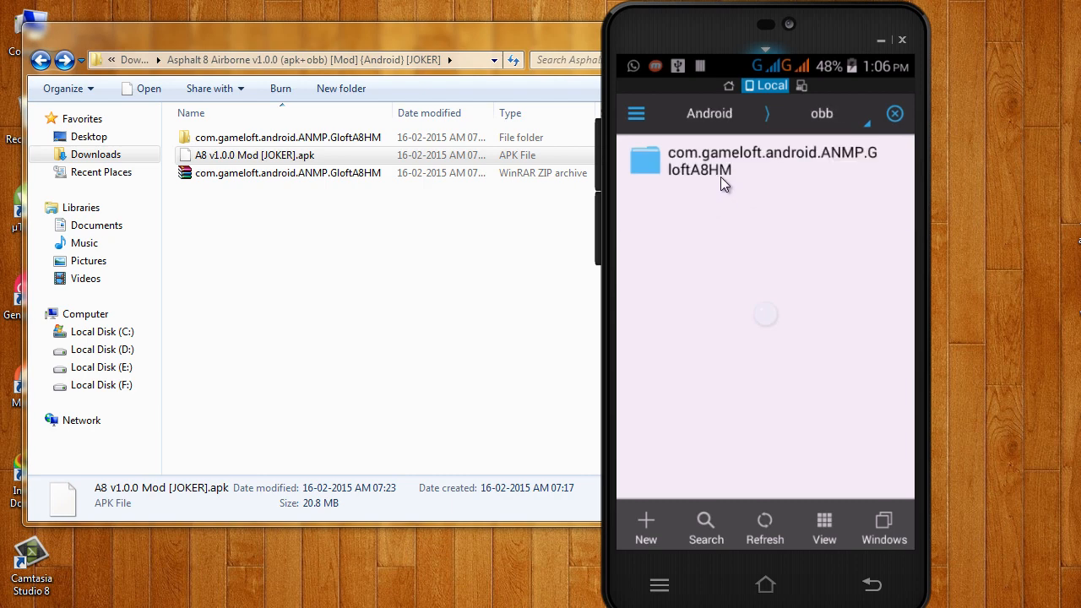
Open the com.gameloft.android.ANMP.GloftA8HM folder holding the main.1006 OBB file
{"action": "left_click", "coordinate": [287, 137]}
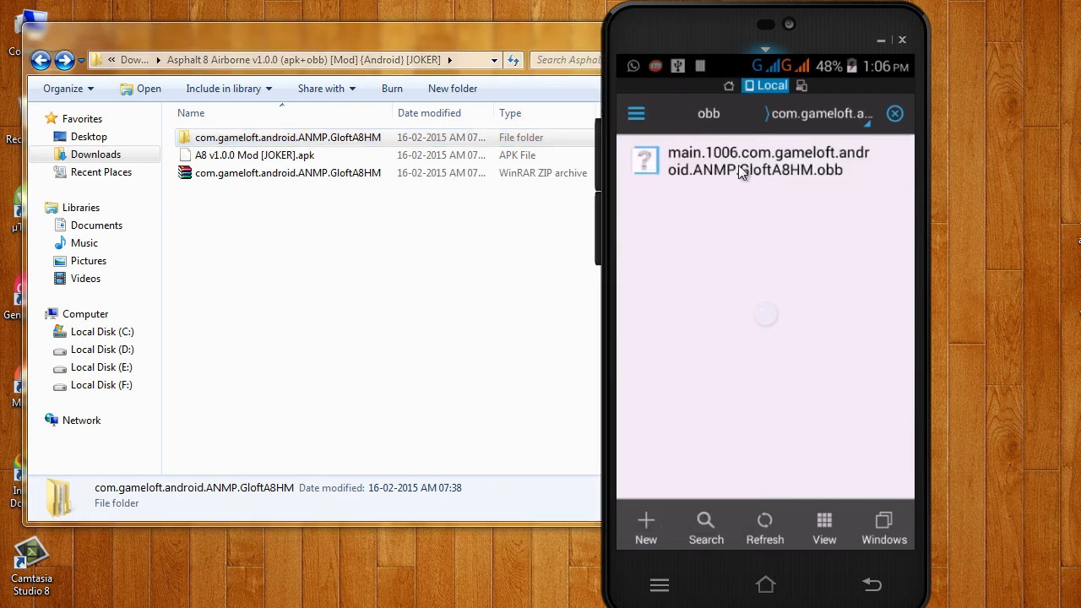
{"action": "double_click", "coordinate": [288, 136]}
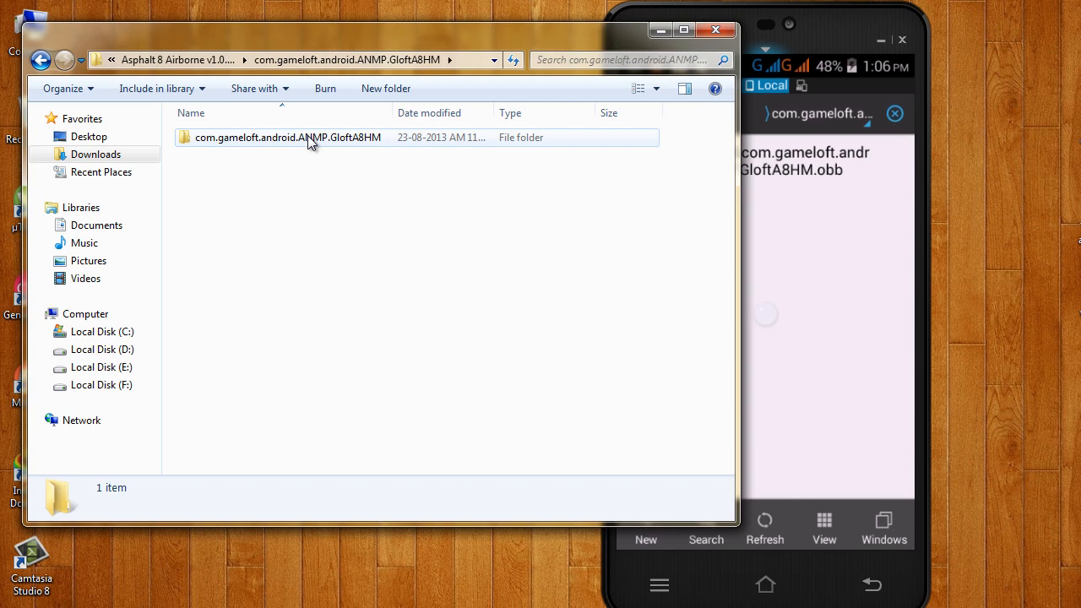
{"action": "left_click", "coordinate": [288, 136]}
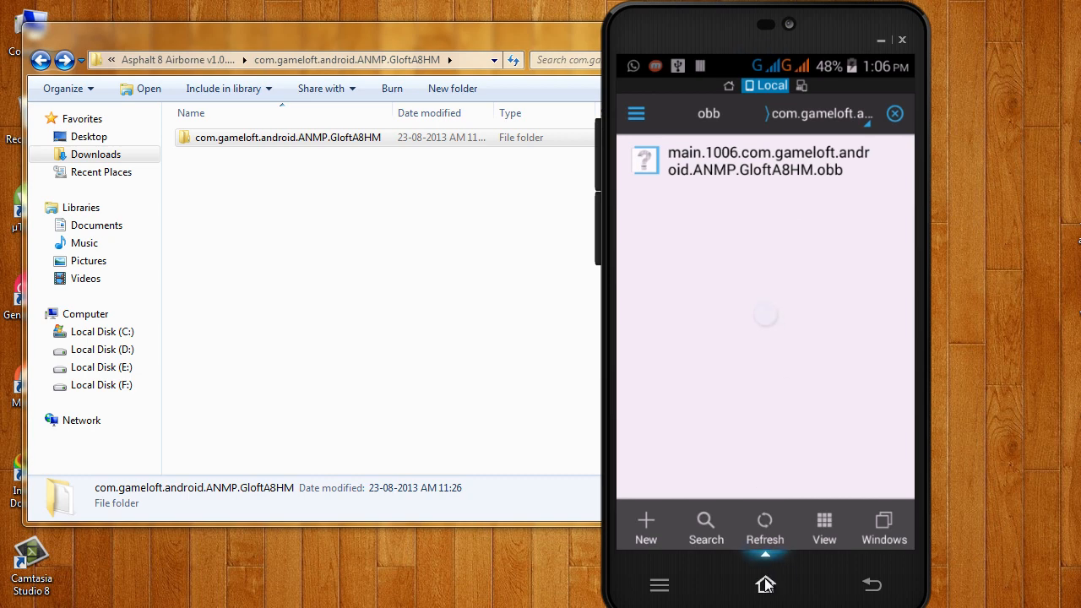
Launch Asphalt 8 Airborne from the phone's app list and continue past its title screen
{"action": "left_click", "coordinate": [765, 584]}
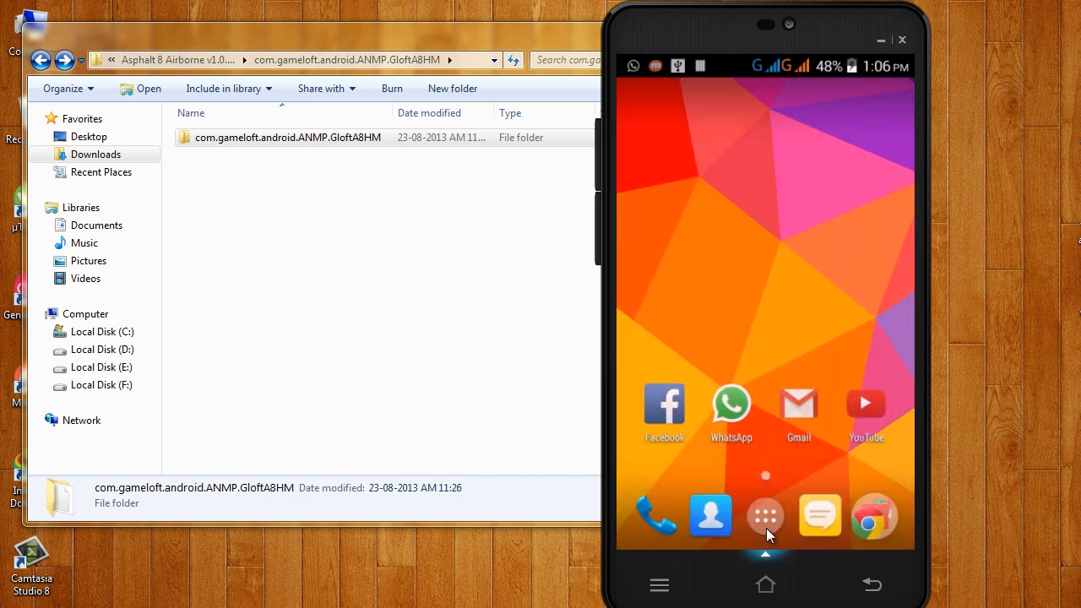
{"action": "left_click", "coordinate": [766, 515]}
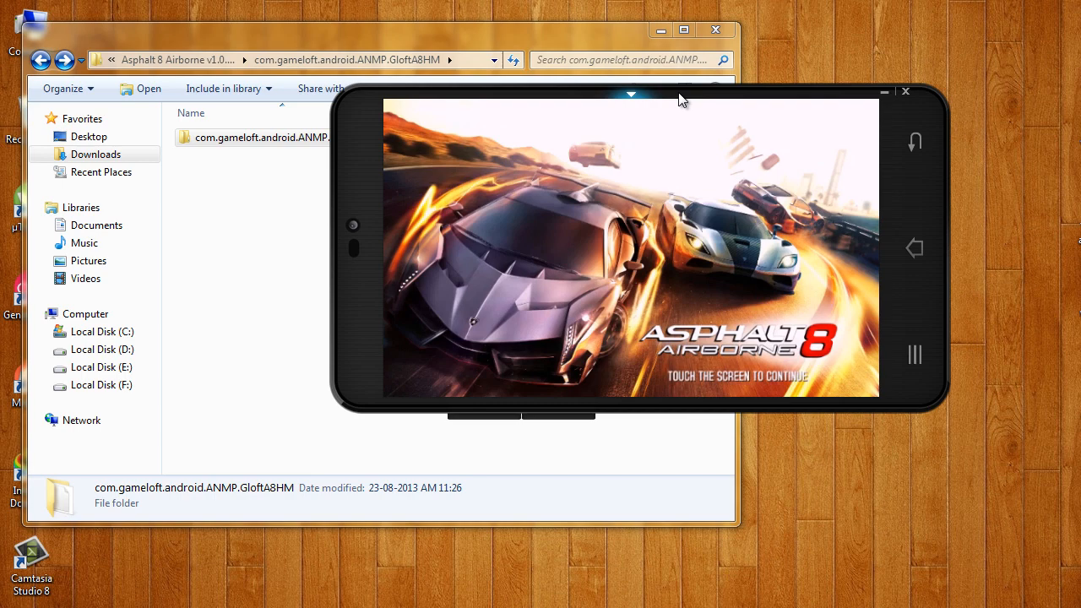
{"action": "left_click", "coordinate": [630, 245]}
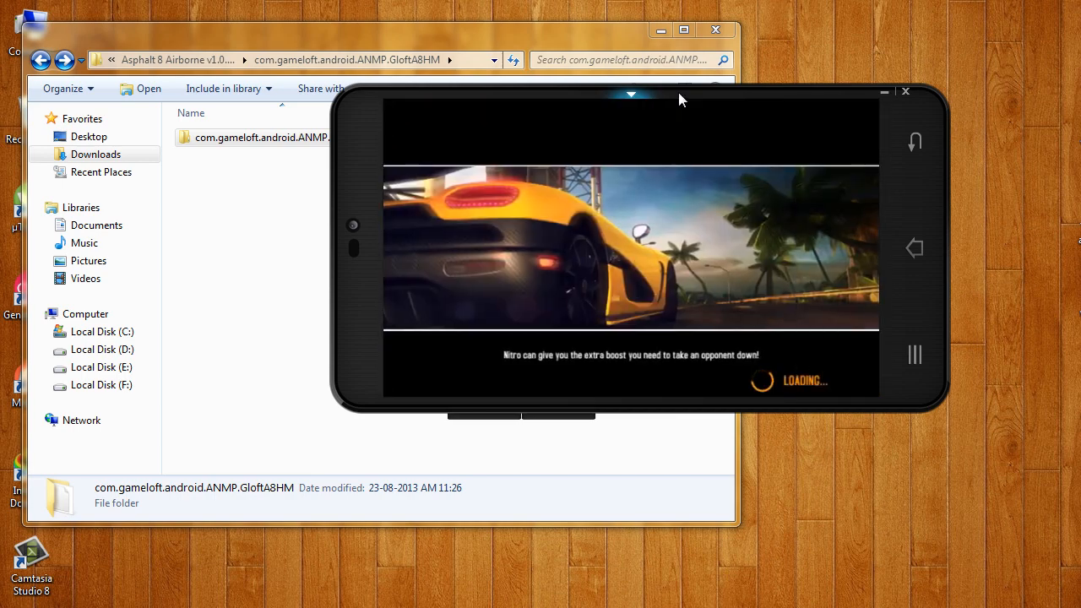